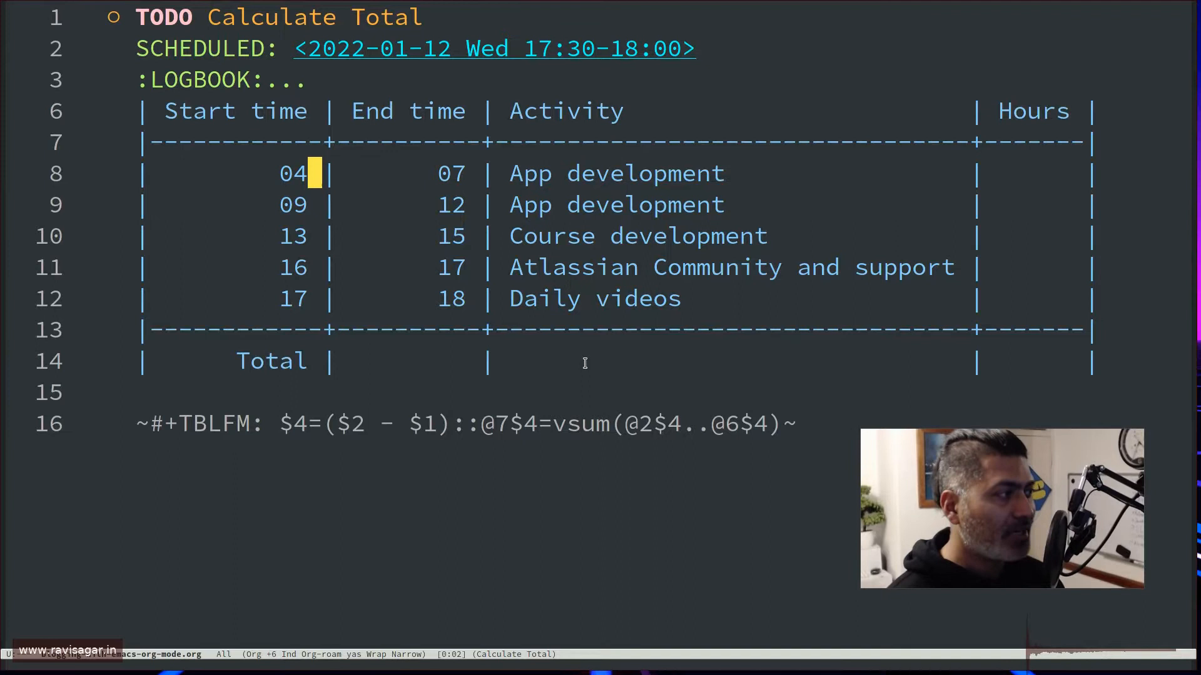
- Start a formula line with # on the empty line below the table
{"action": "key", "text": "Right"}
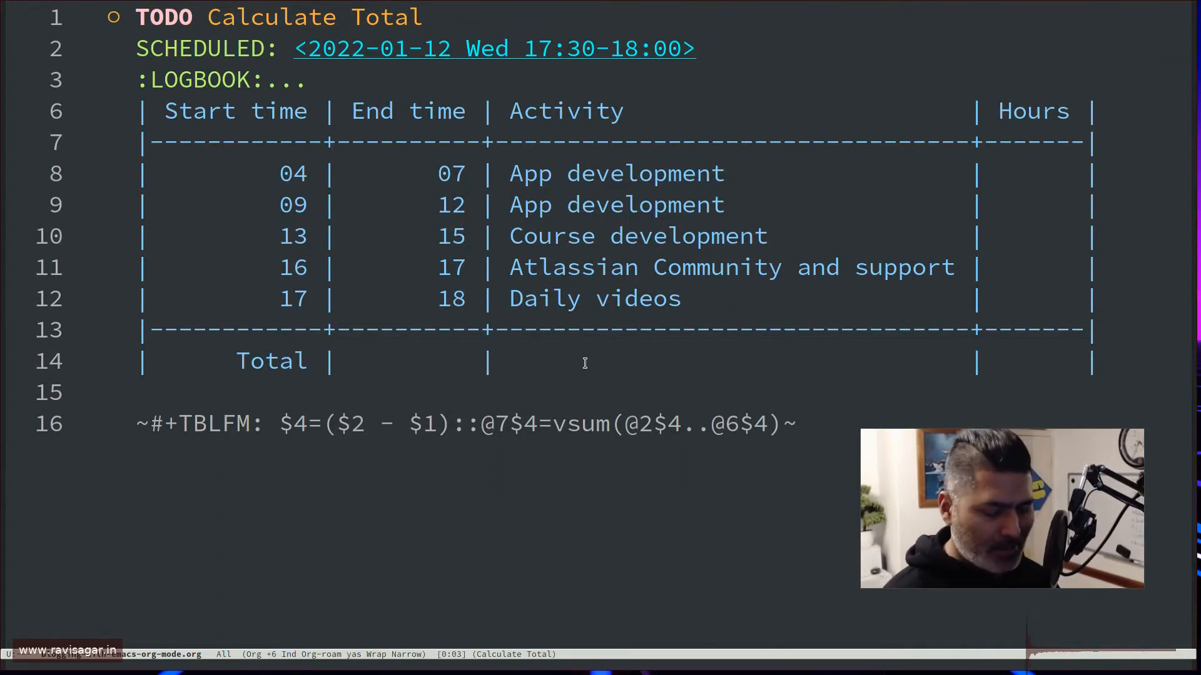
{"action": "type", "text": "#+"}
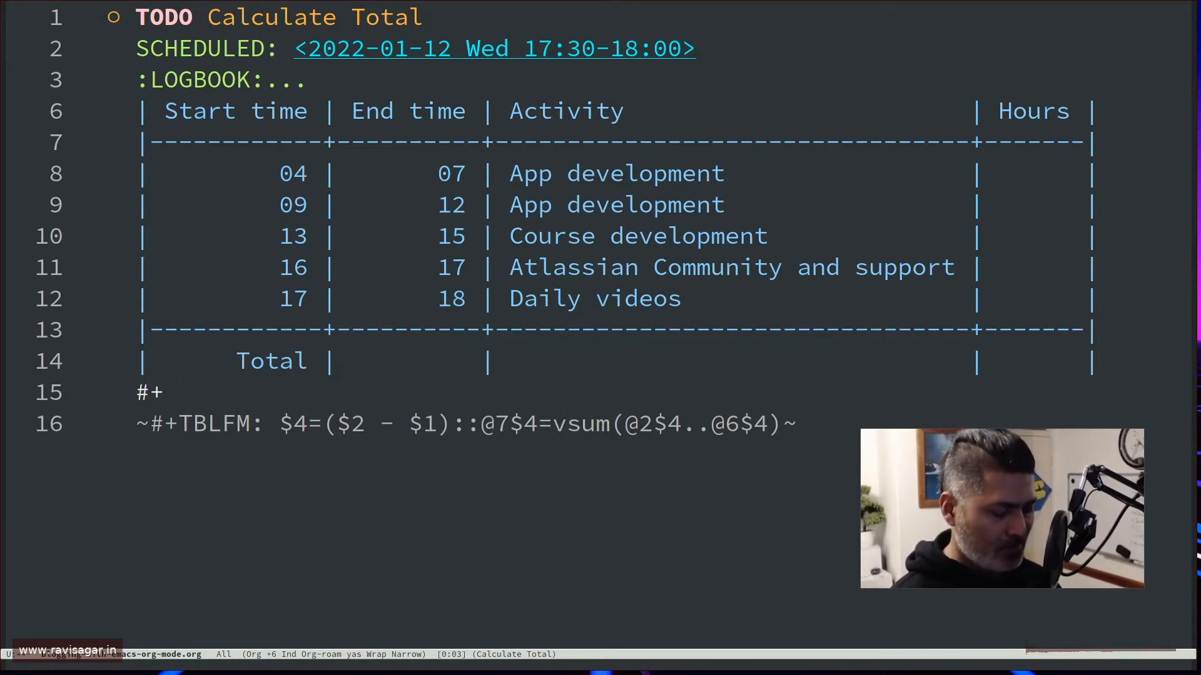
- Type the formula line start '#+TBLFM: $4=' with opening bracket
{"action": "type", "text": "TBL"}
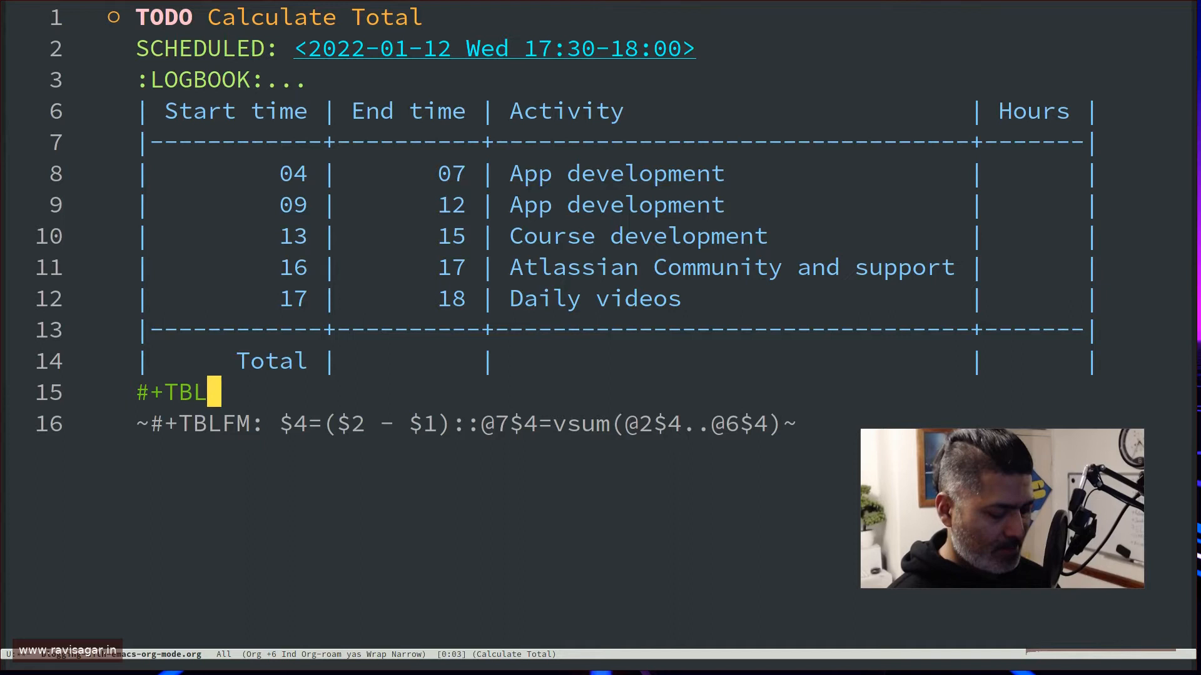
{"action": "type", "text": "FM:"}
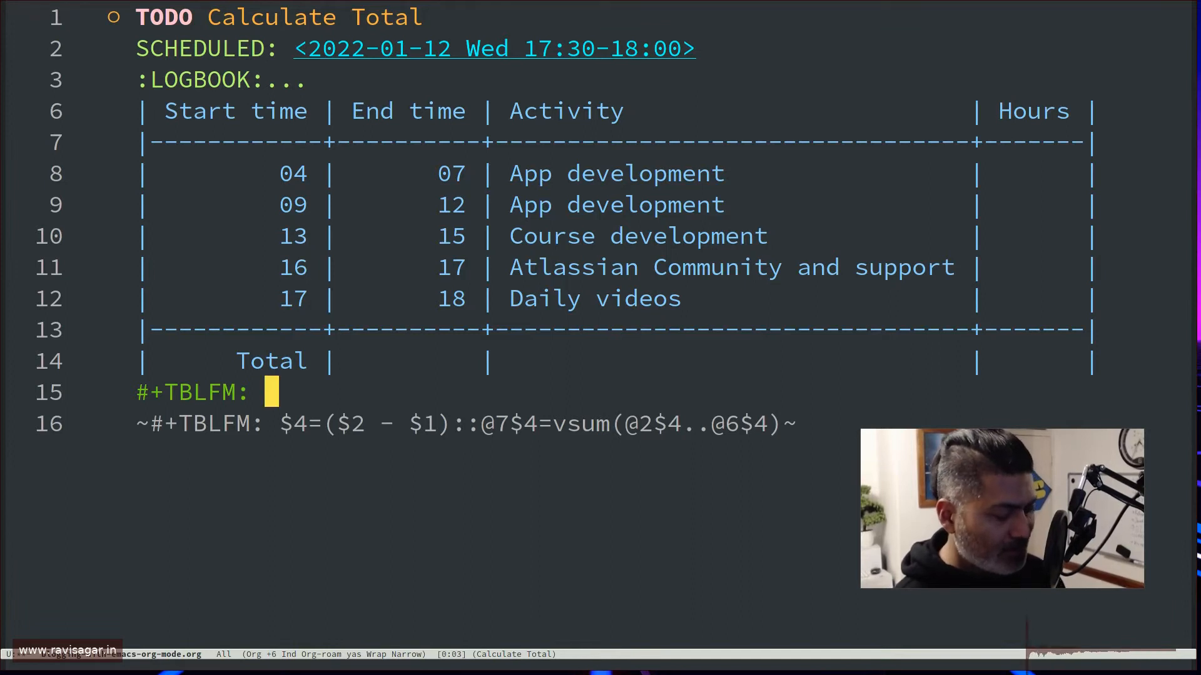
{"action": "type", "text": "$4"}
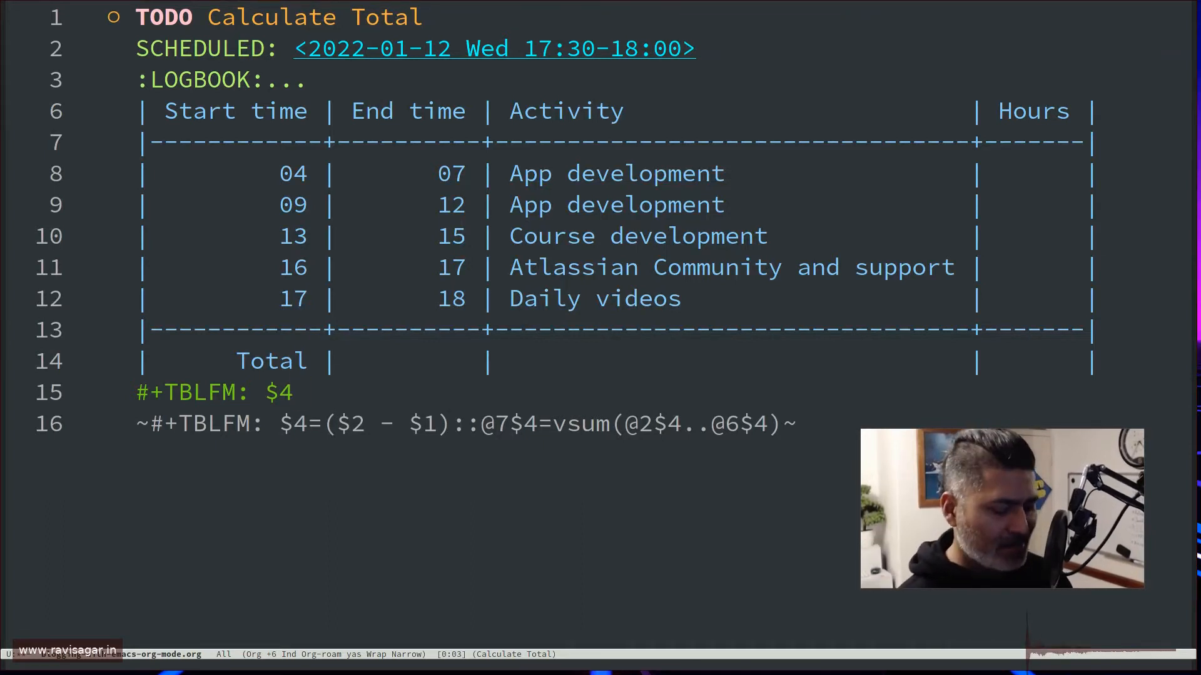
{"action": "type", "text": "="}
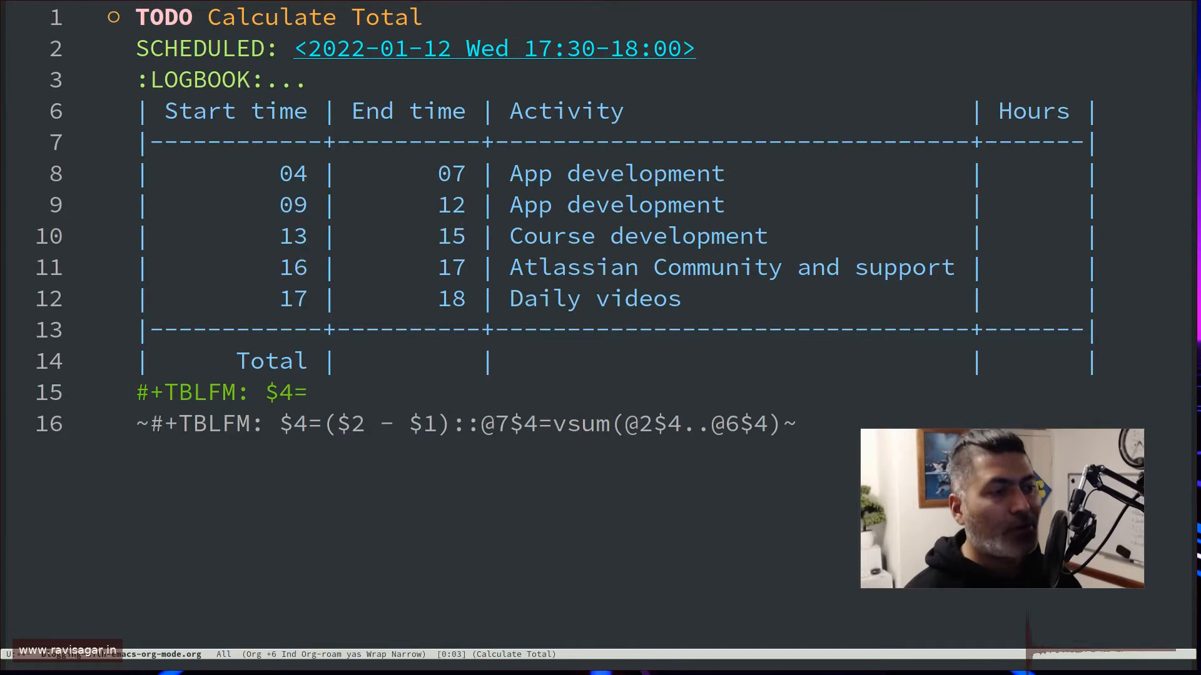
{"action": "type", "text": "*"}
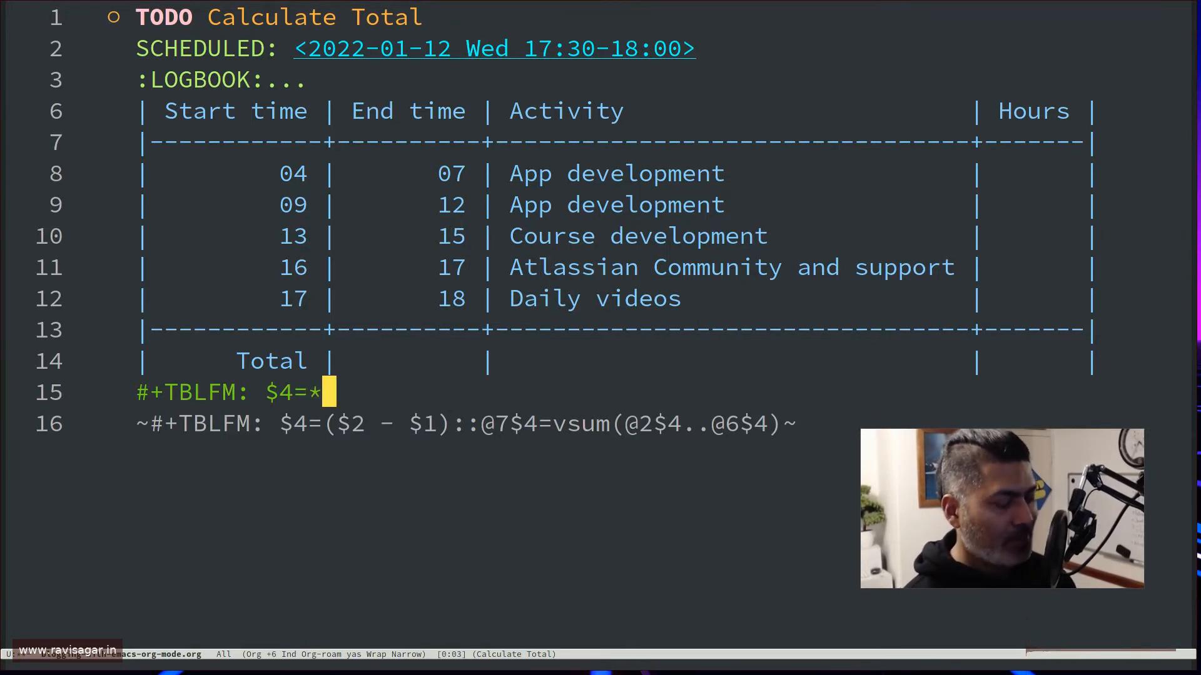
{"action": "type", "text": "("}
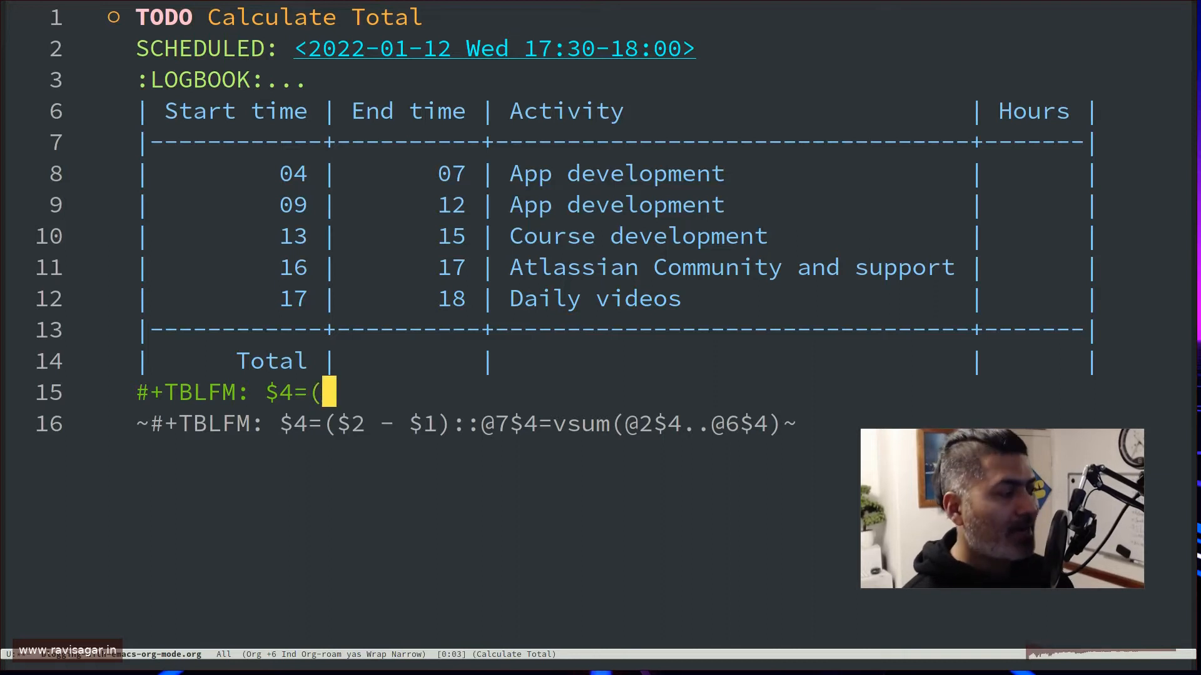
- Finish the formula as $4=($2-$1) so Hours fill with 3, 3, 2, 1, 1
{"action": "type", "text": ")"}
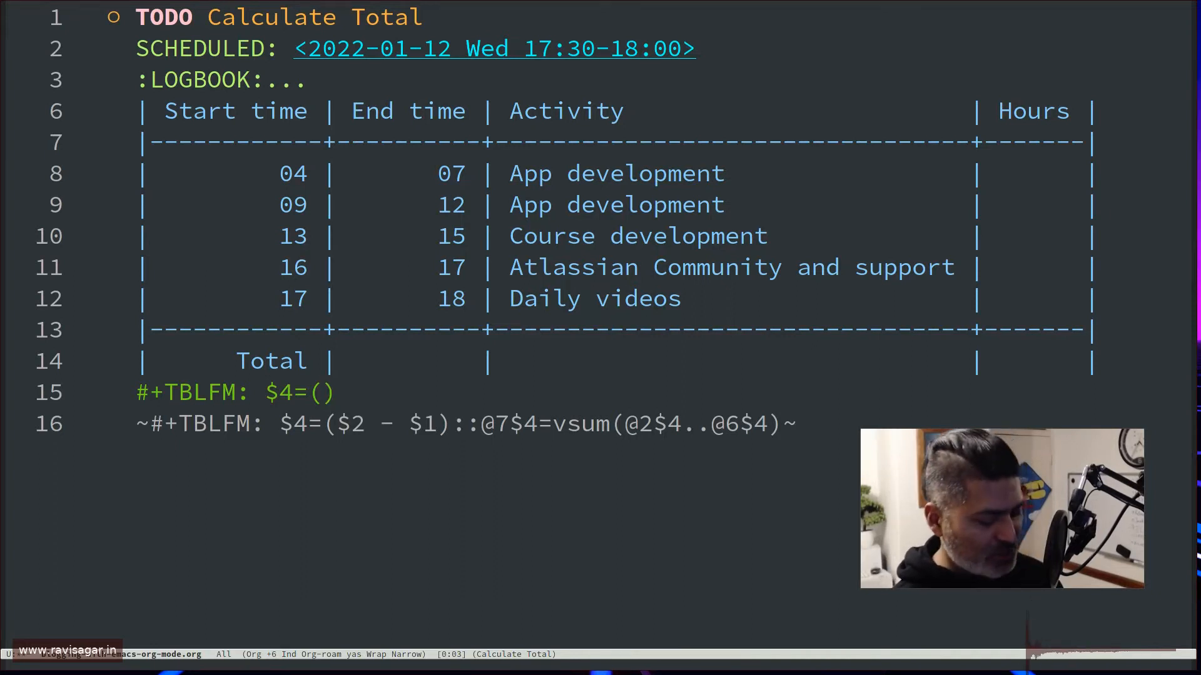
{"action": "type", "text": "$2"}
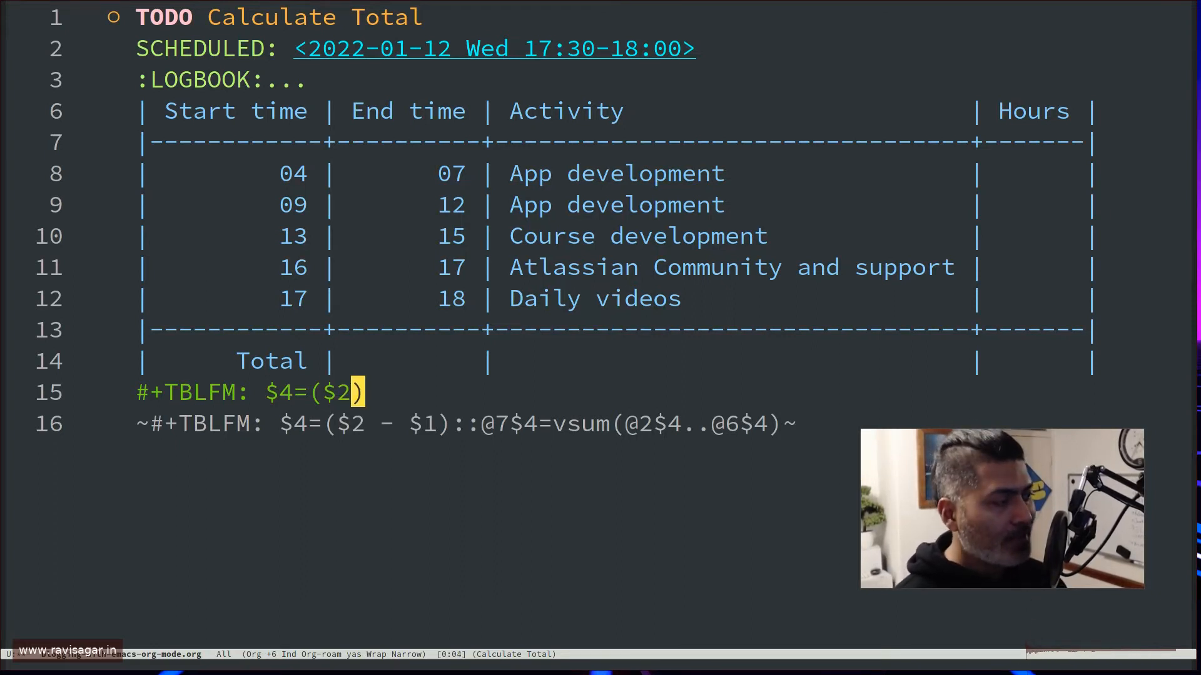
{"action": "type", "text": "-$"}
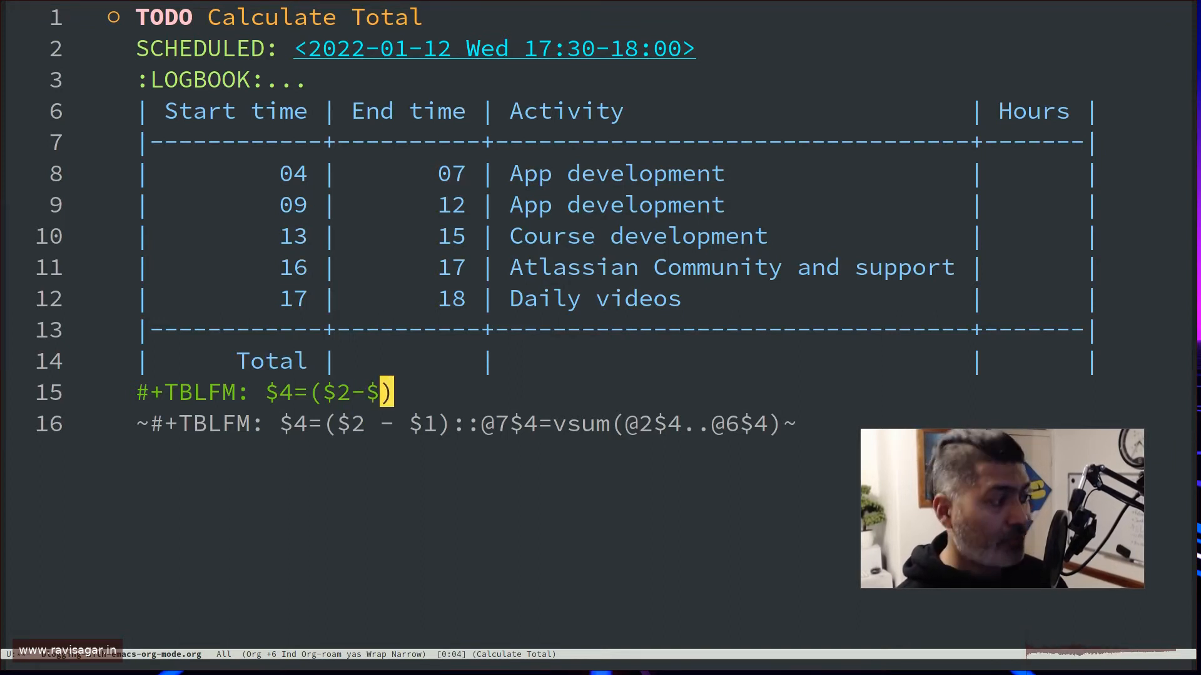
{"action": "type", "text": "1"}
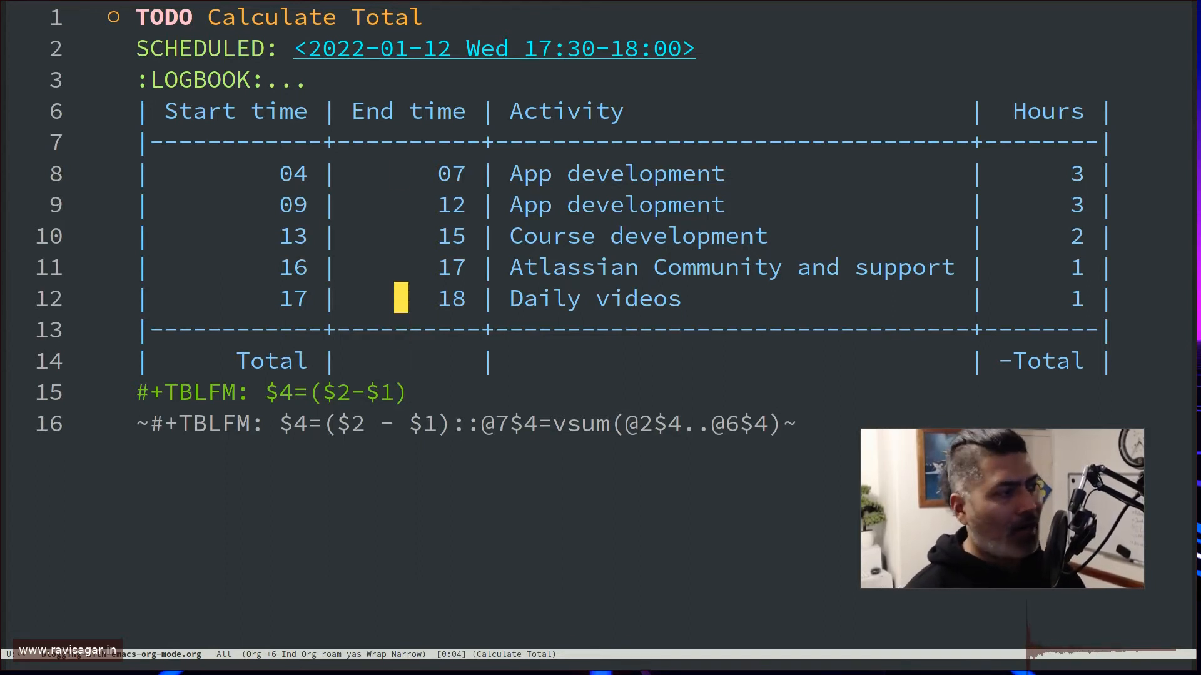
- Clear -Total from the Total row's Hours cell and append '::' to the formula line
{"action": "left_click", "coordinate": [585, 174]}
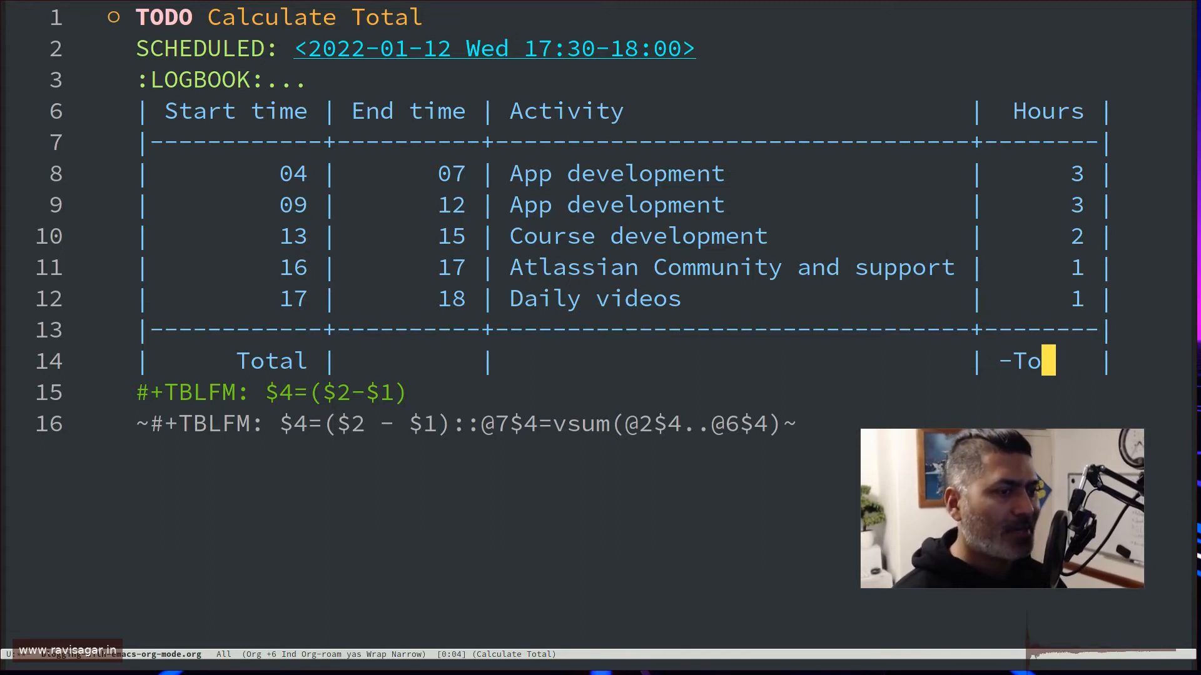
{"action": "key", "text": "BackSpace"}
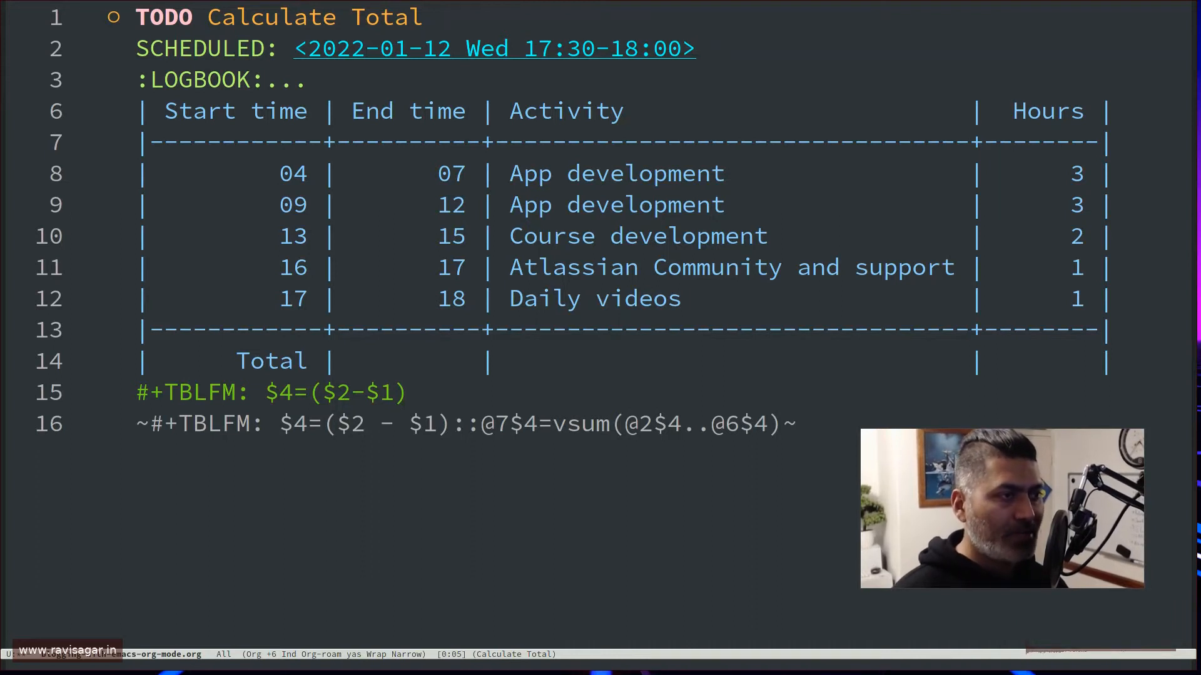
{"action": "left_click", "coordinate": [999, 299]}
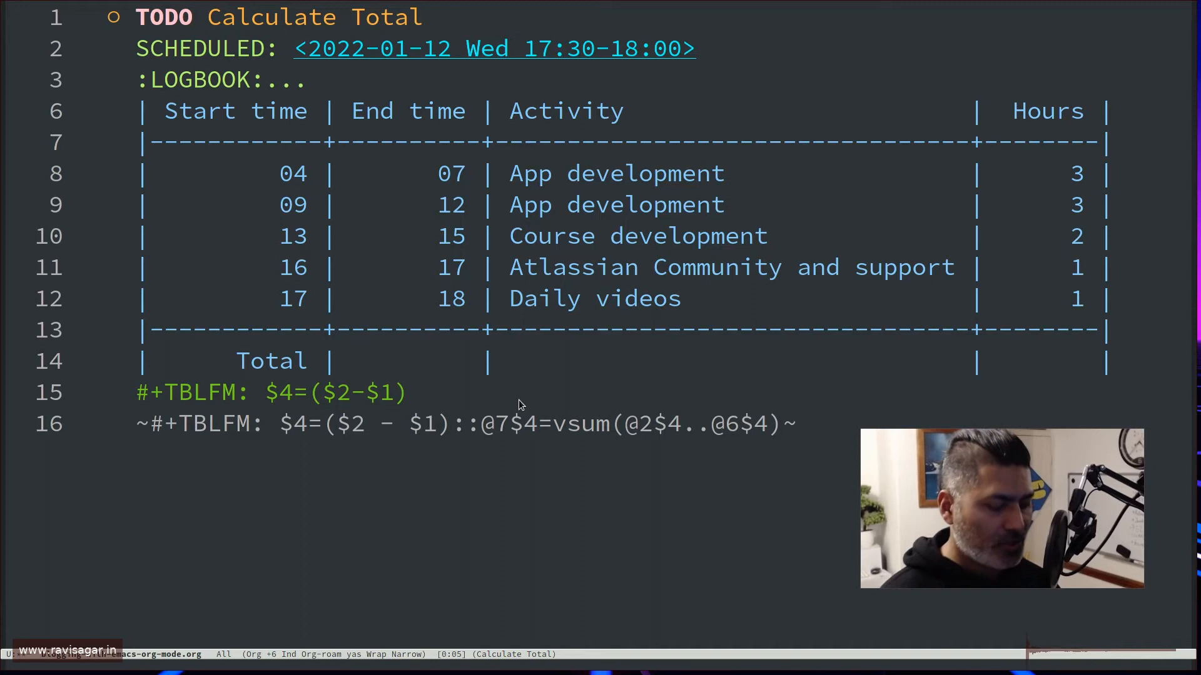
{"action": "type", "text": "::"}
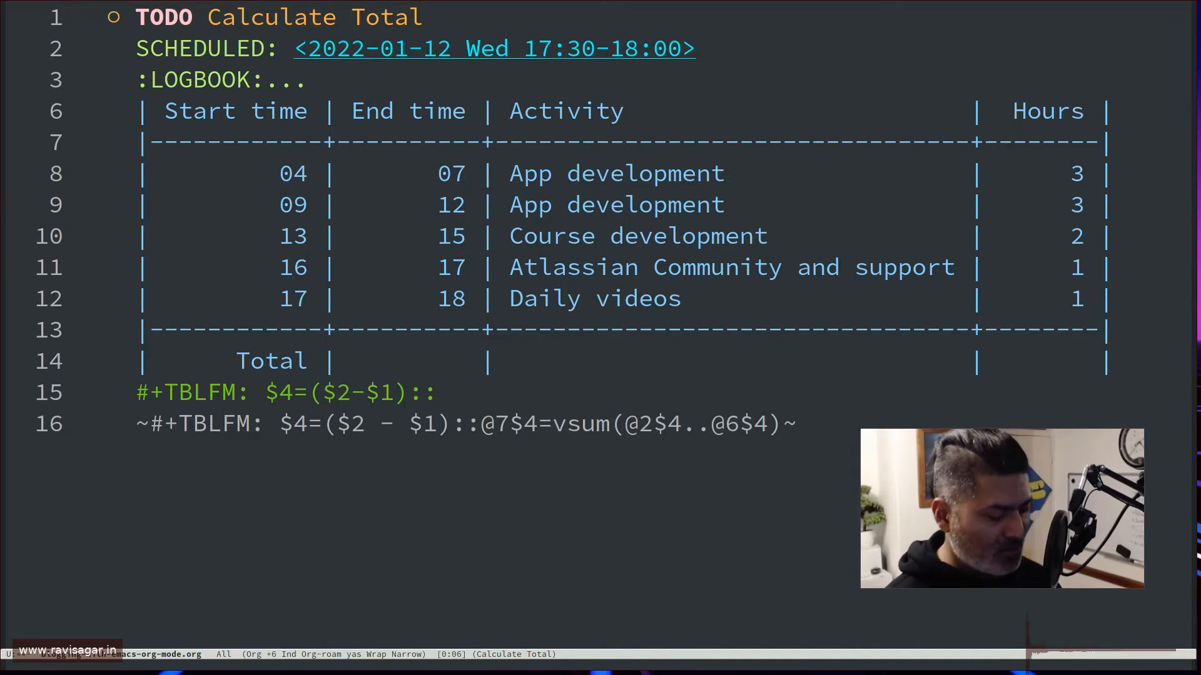
- Append the second formula start '@7$4=vsum' to the TBLFM line
{"action": "type", "text": "@"}
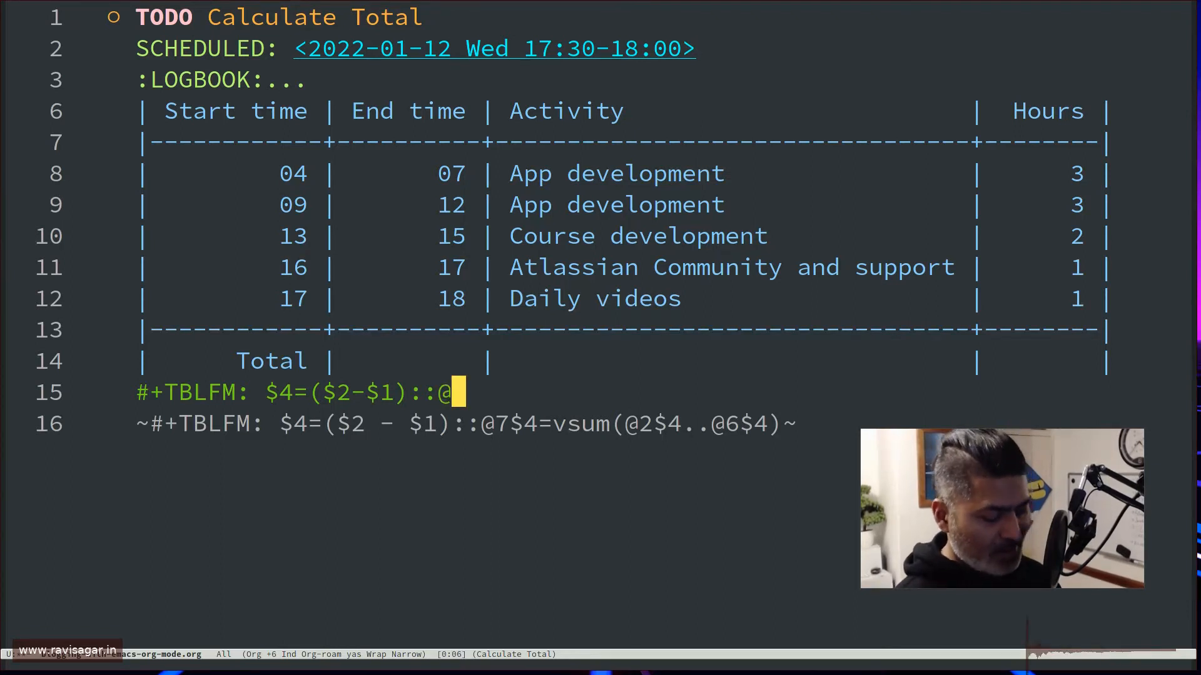
{"action": "type", "text": "7"}
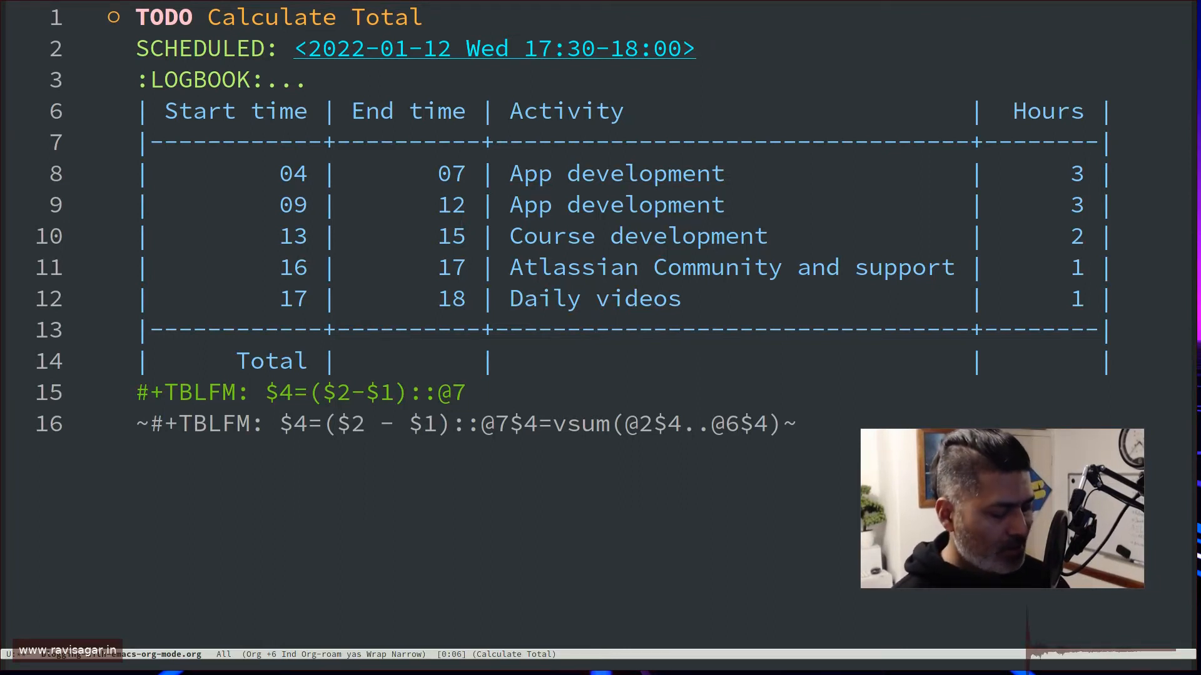
{"action": "type", "text": "$"}
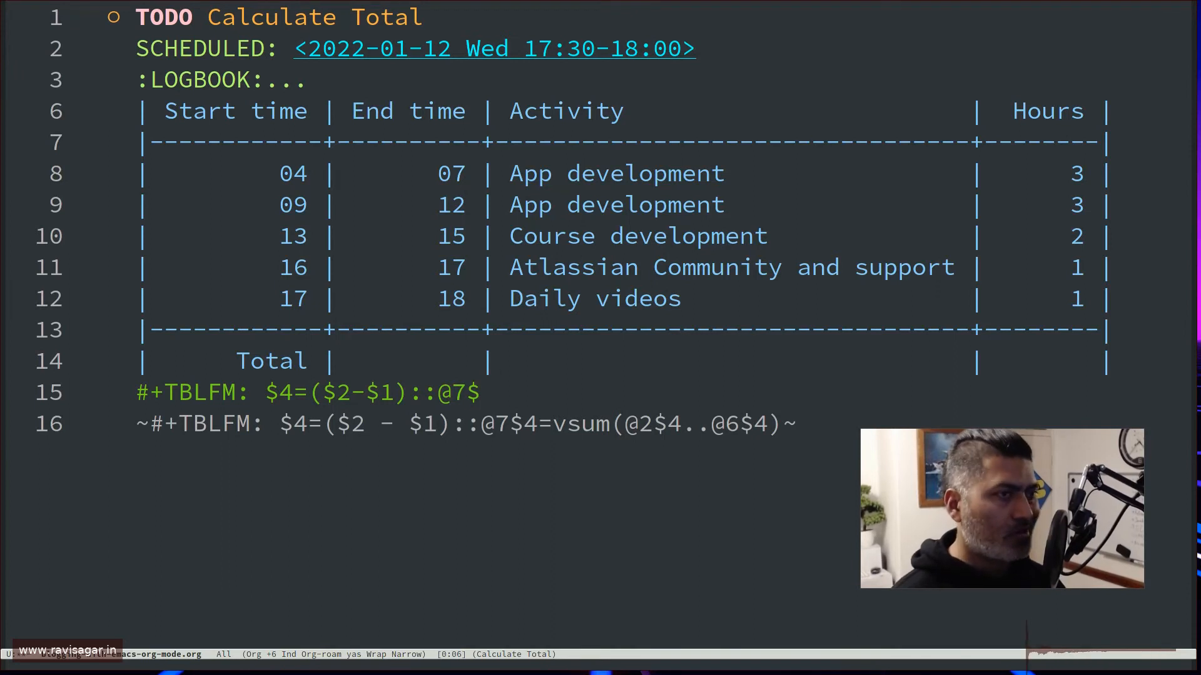
{"action": "type", "text": "4"}
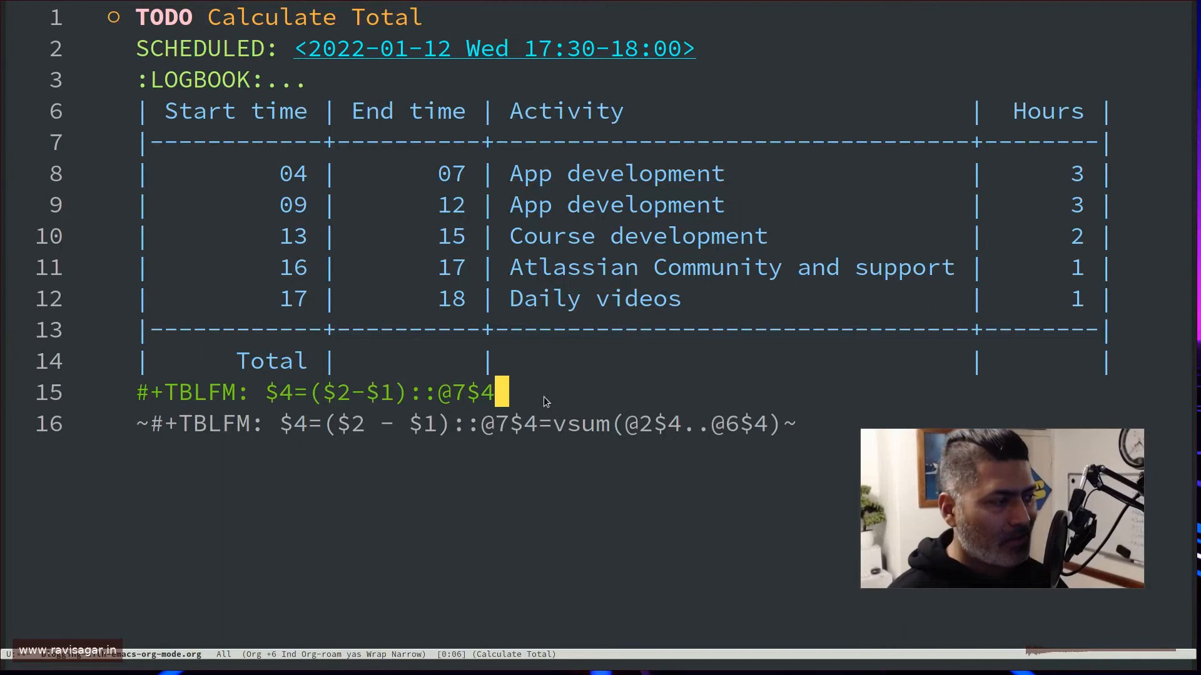
{"action": "type", "text": "="}
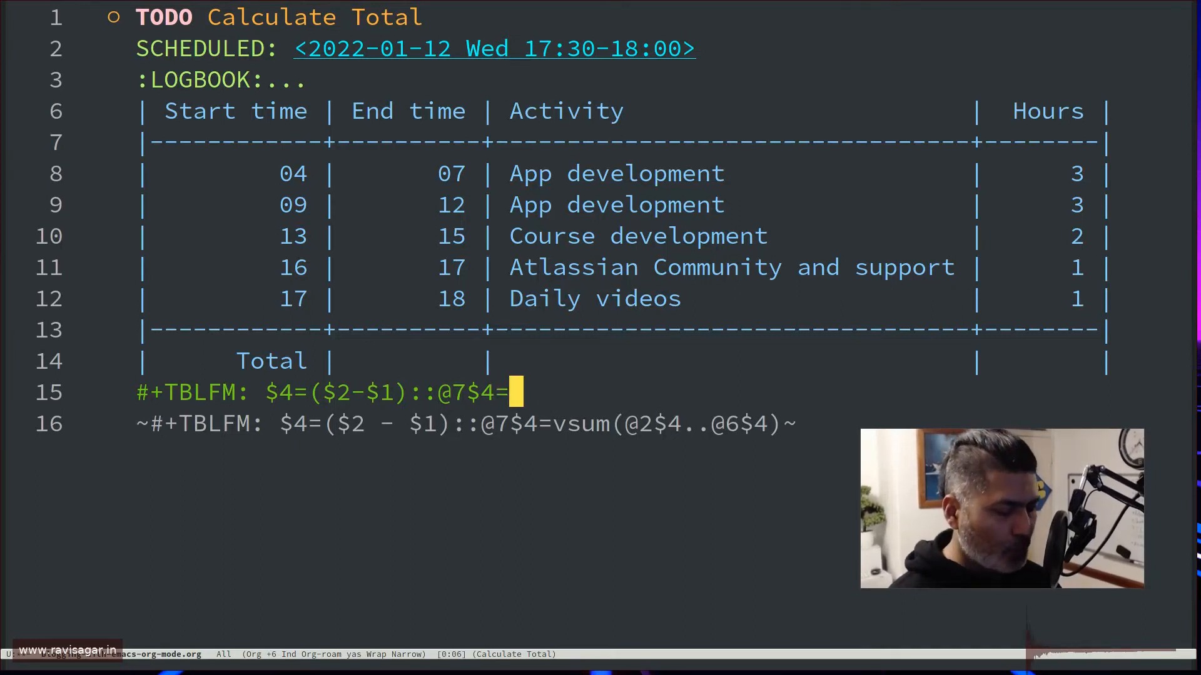
{"action": "type", "text": "vsum"}
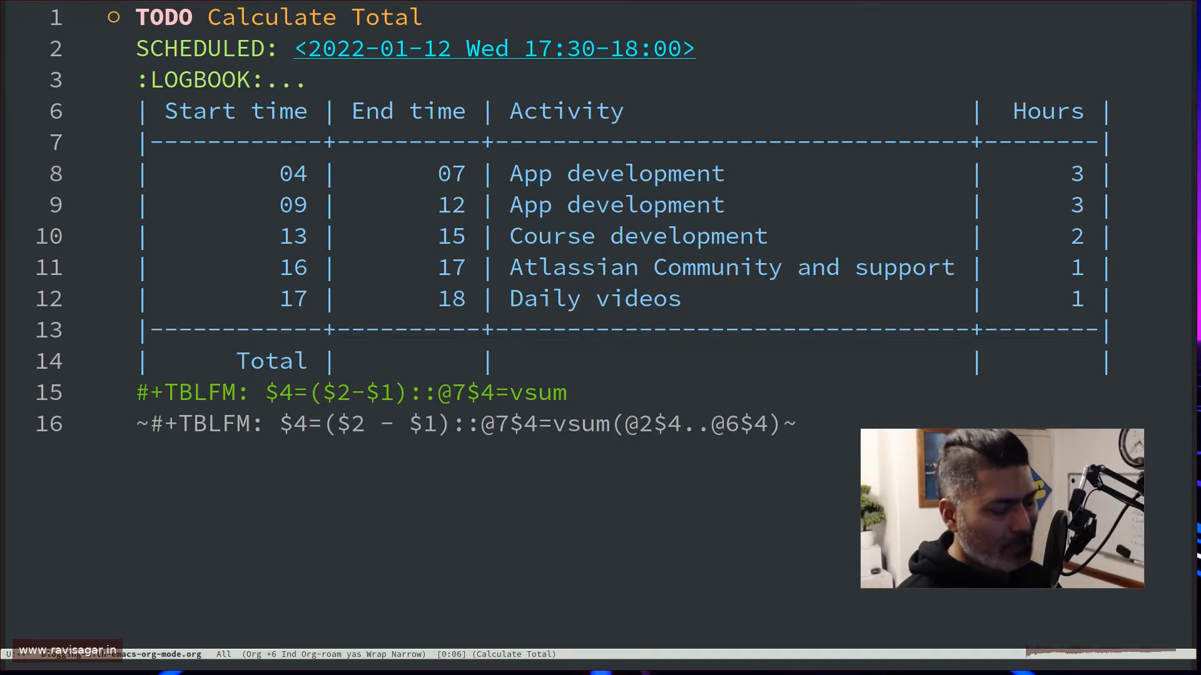
- Complete the sum range as vsum(@2$4..@6$4), giving a Total of 10
{"action": "type", "text": "()"}
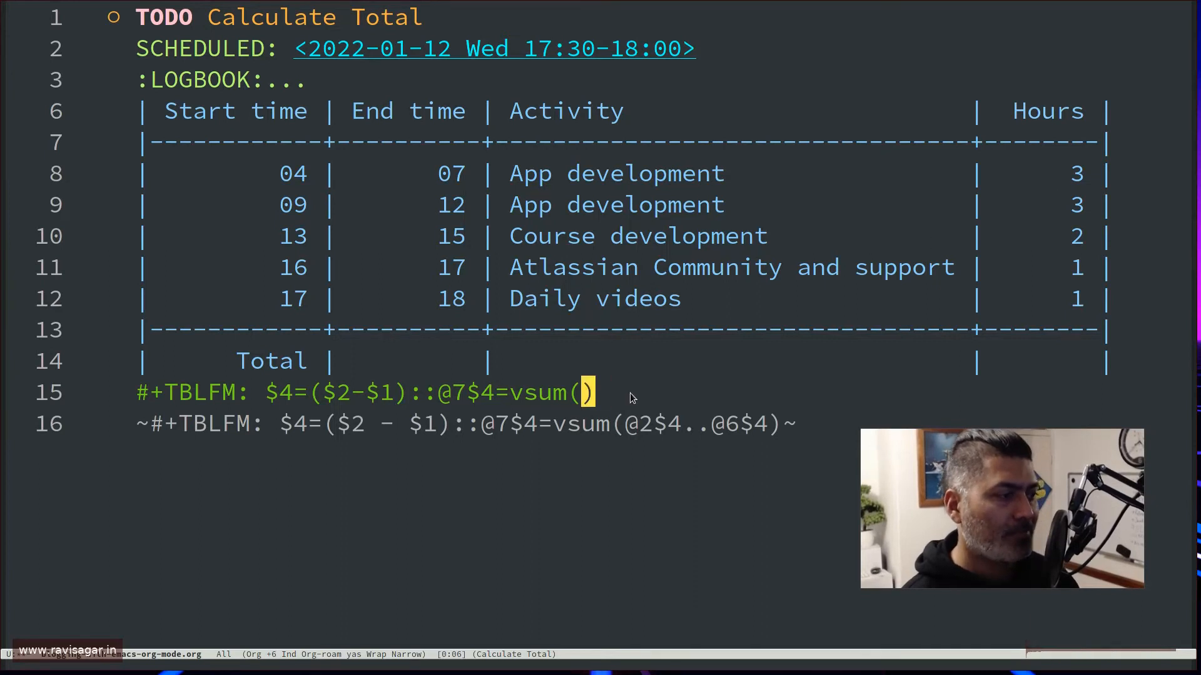
{"action": "type", "text": "@2"}
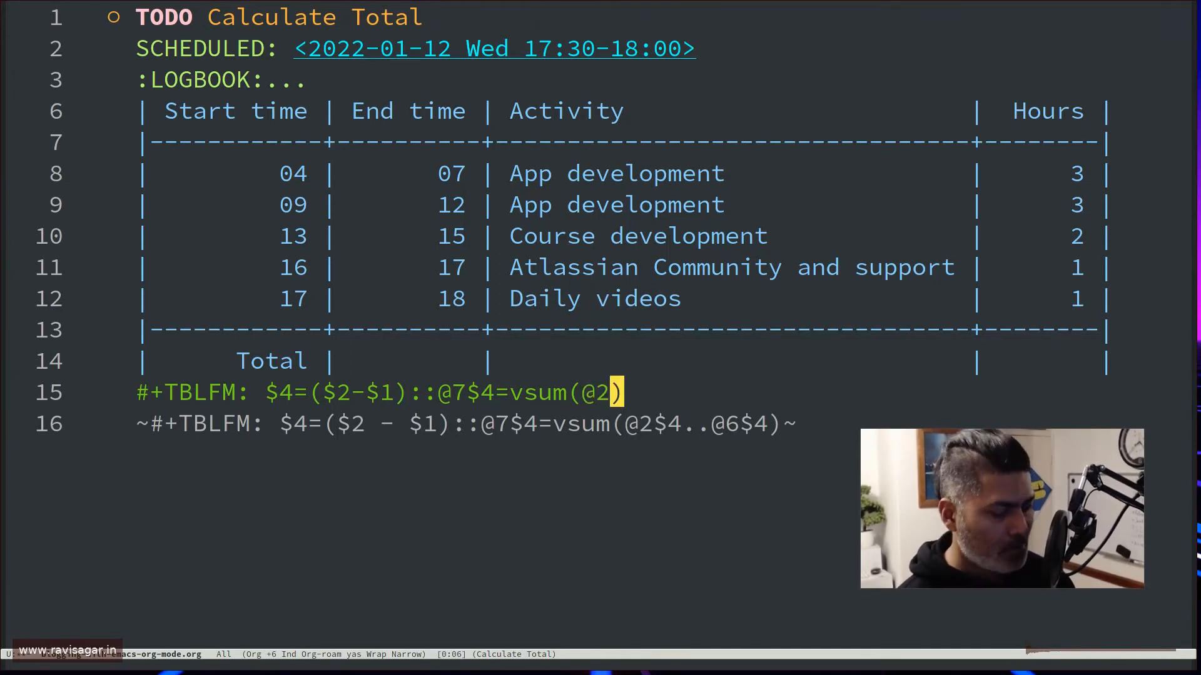
{"action": "type", "text": "$"}
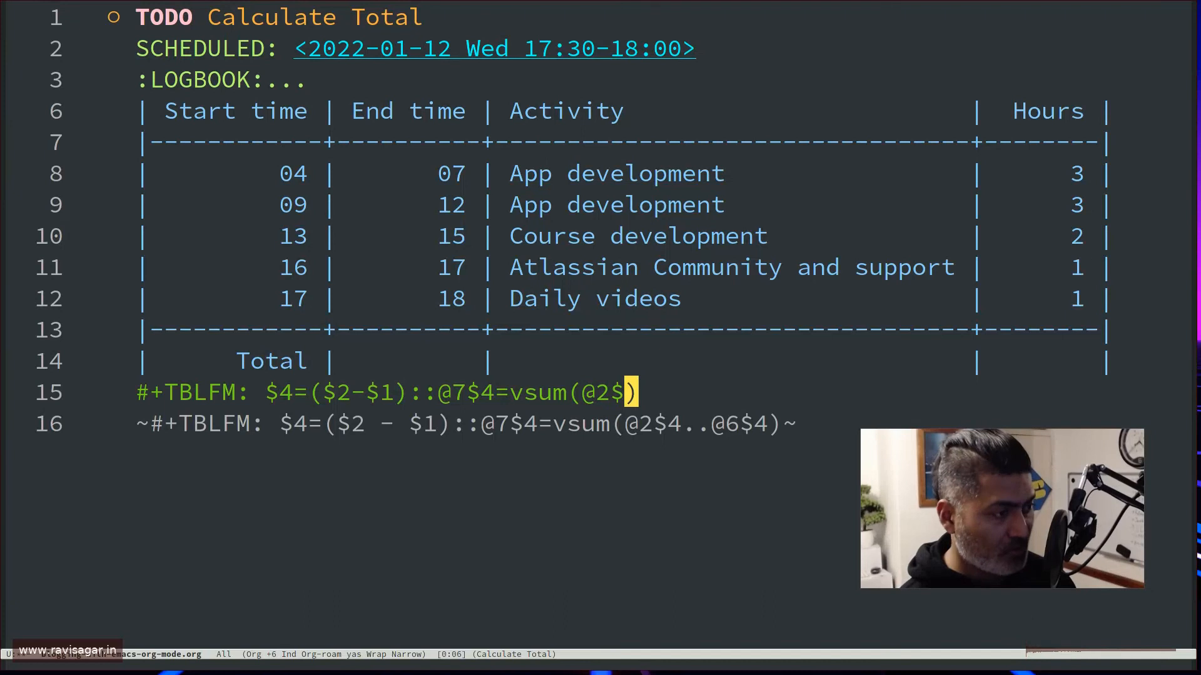
{"action": "type", "text": "4..@6$"}
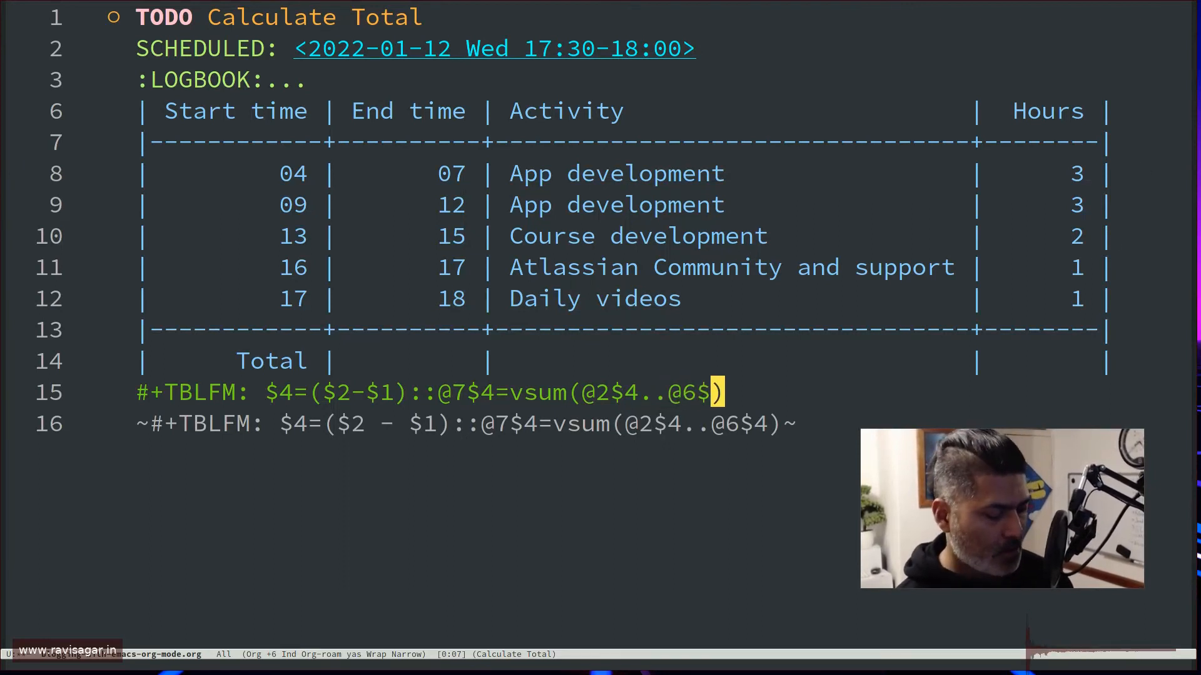
{"action": "type", "text": "4)"}
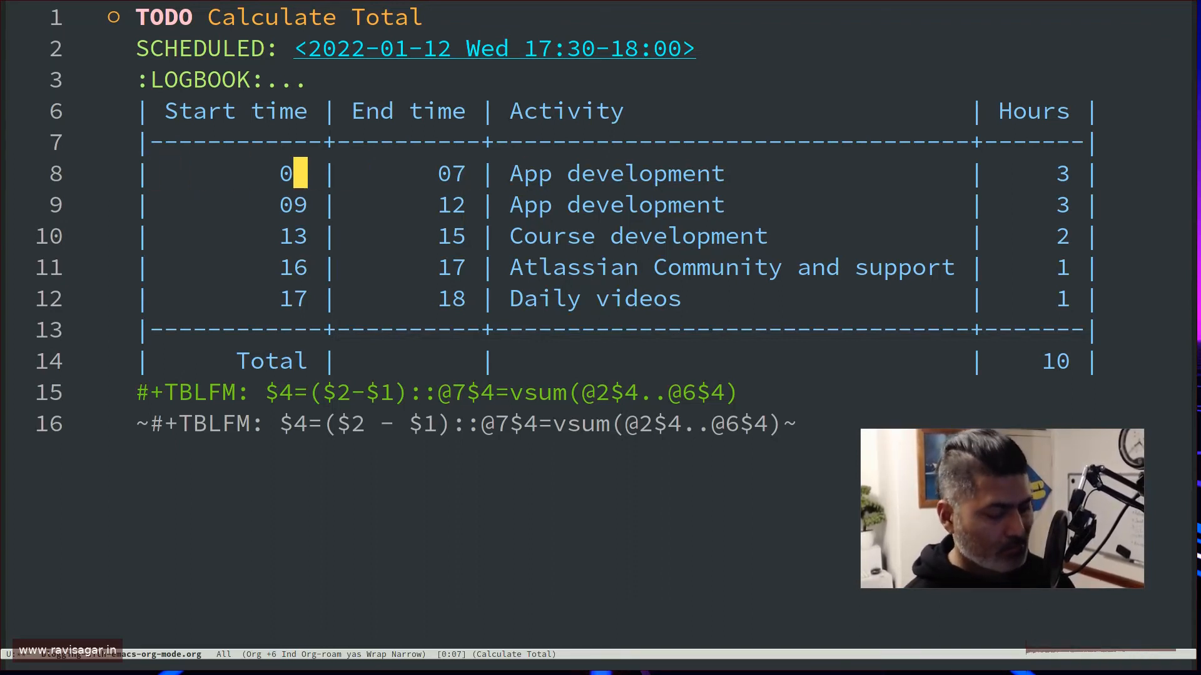
- Change the first activity's Start time from 04 to 03
{"action": "type", "text": "3"}
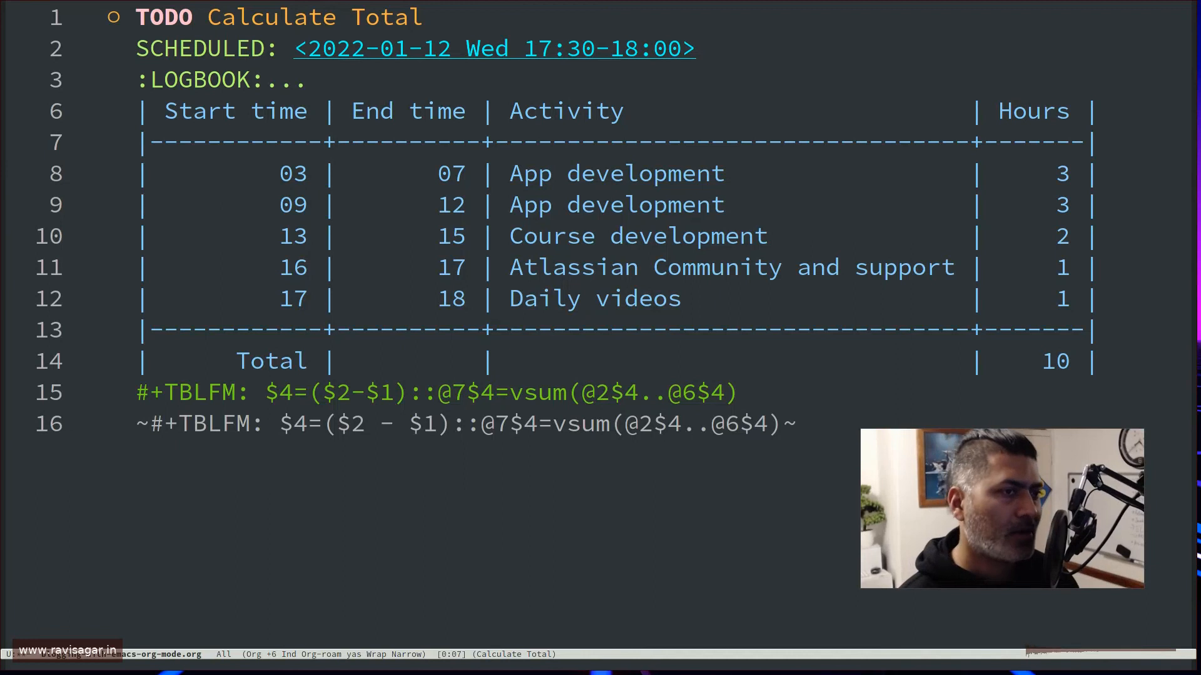